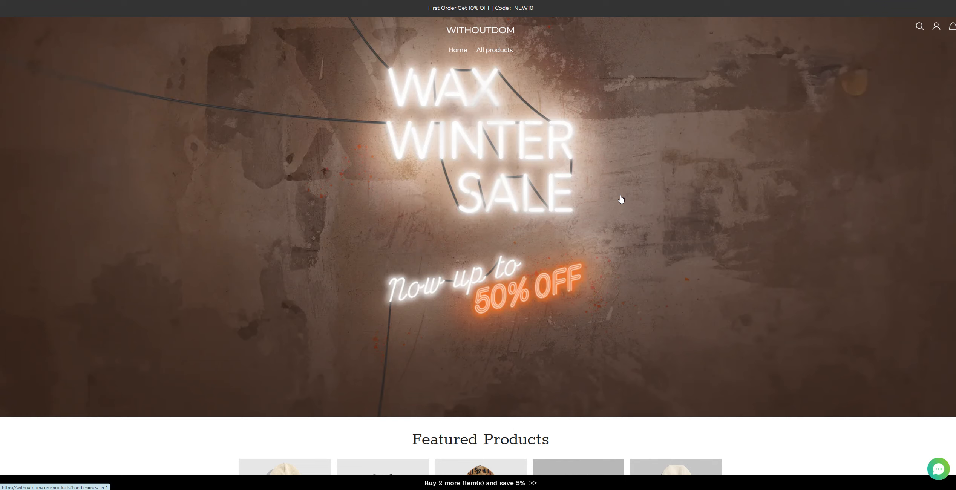
mouse_move(513, 188)
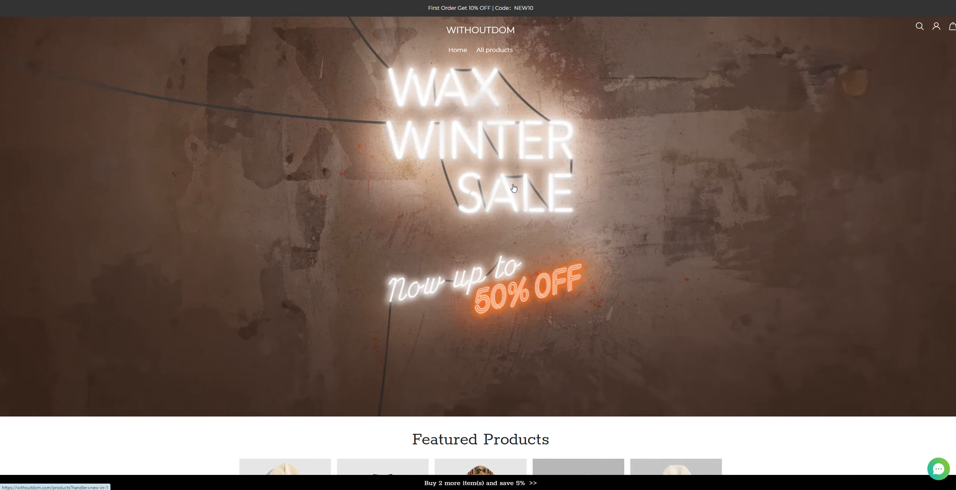
Step: Scroll the homepage, open the color-block mountain embroidered hoodie, and dismiss the Buy More Save More popup
scroll(down, 3)
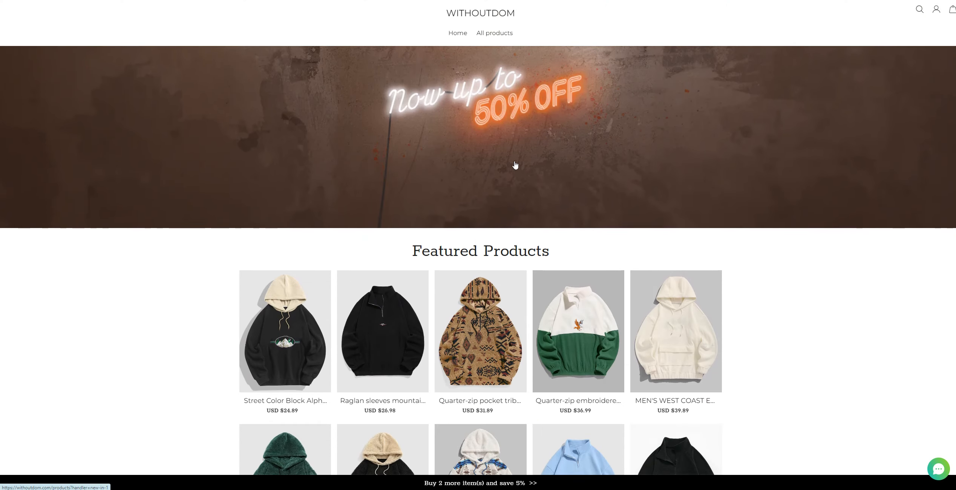
scroll(down, 3)
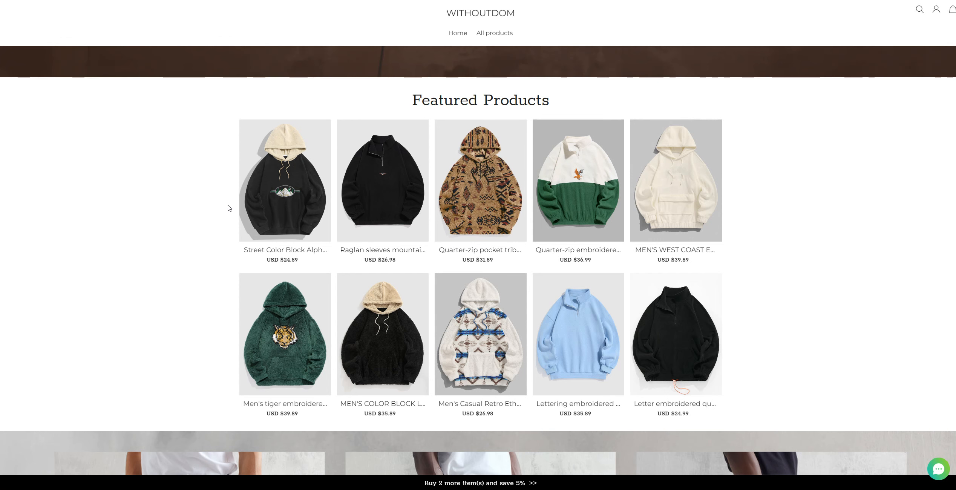
scroll(down, 3)
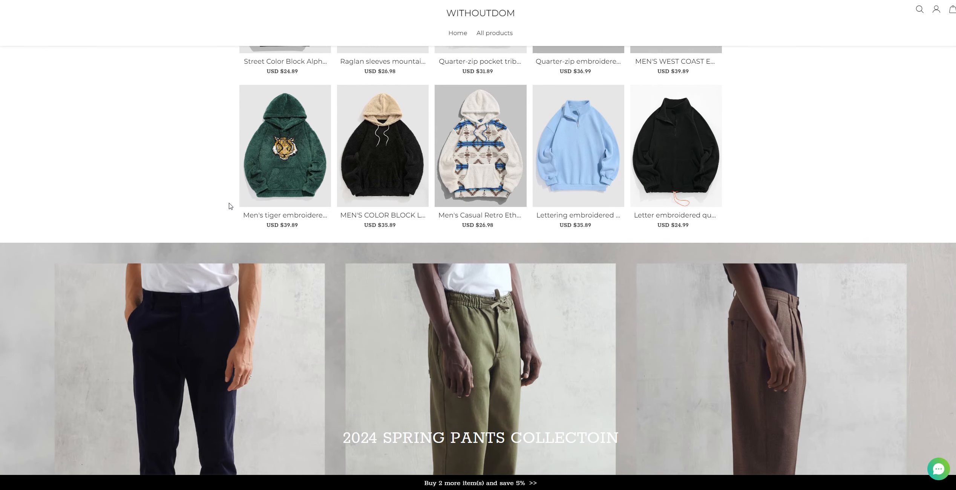
scroll(down, 3)
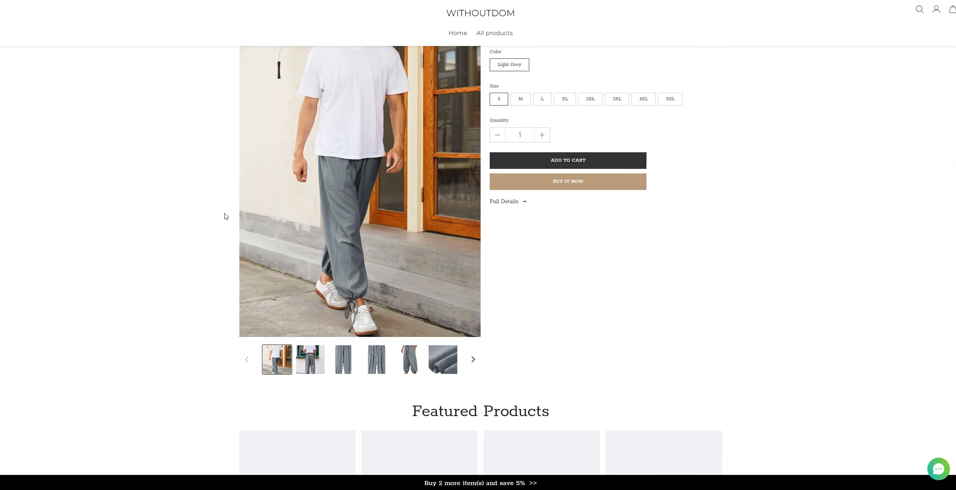
scroll(down, 3)
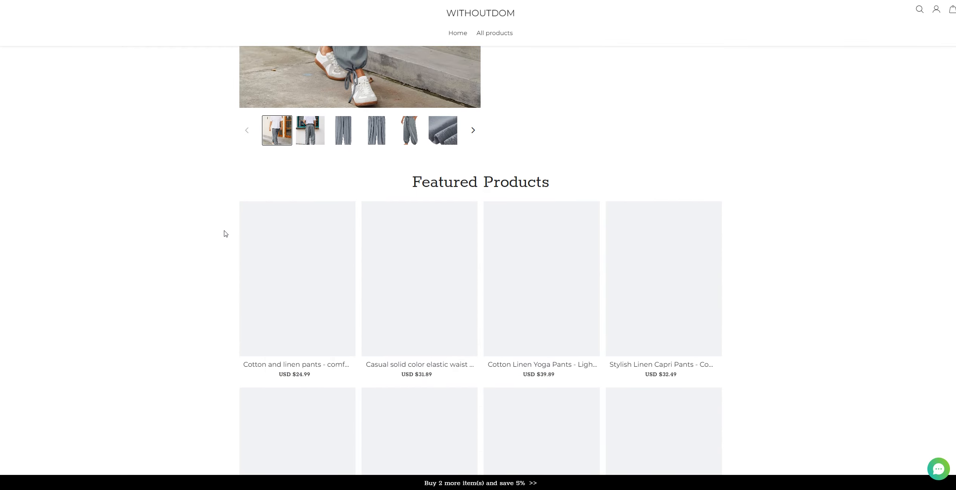
scroll(down, 3)
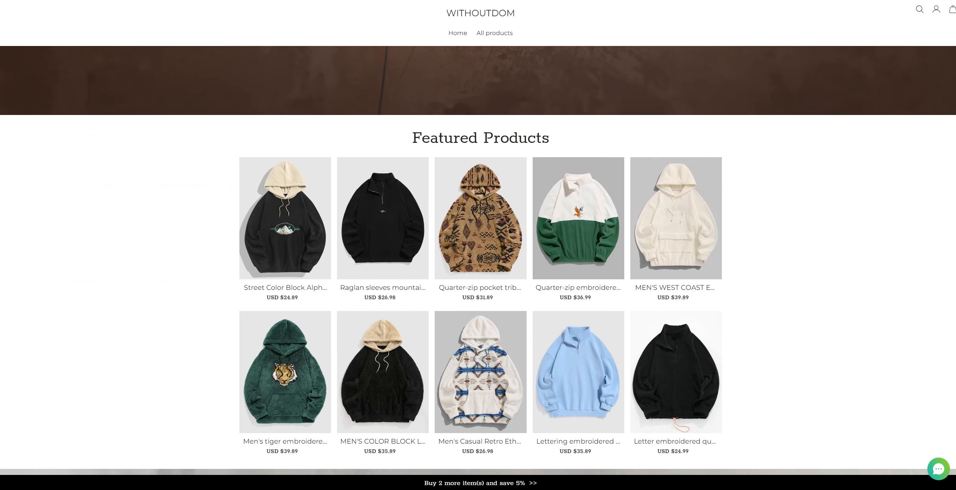
click(285, 218)
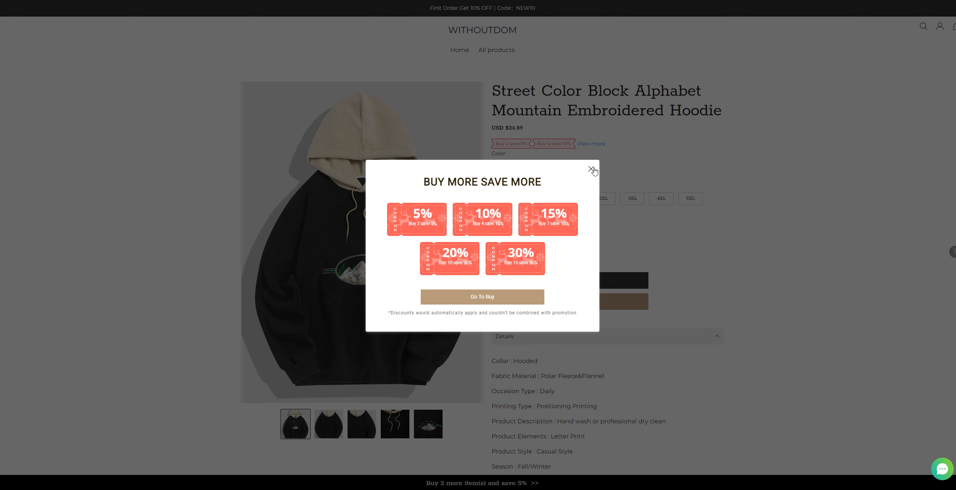
click(592, 170)
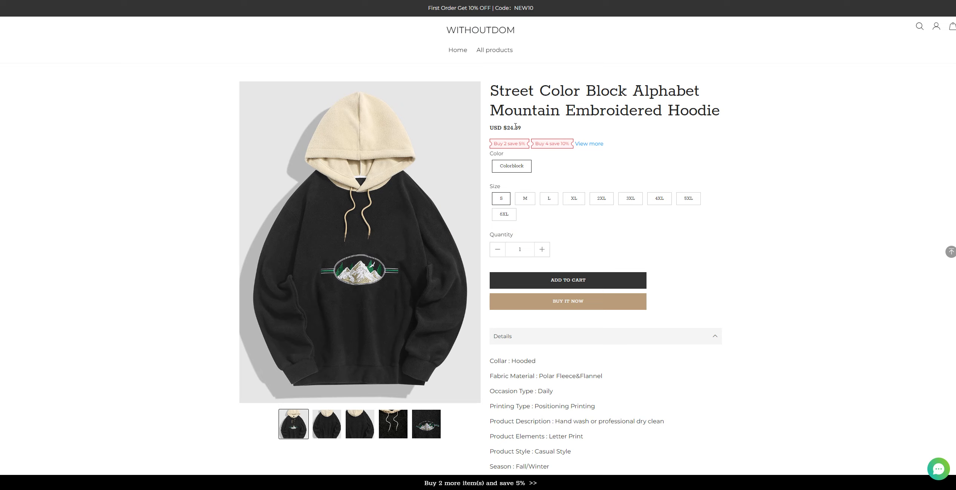
mouse_move(574, 155)
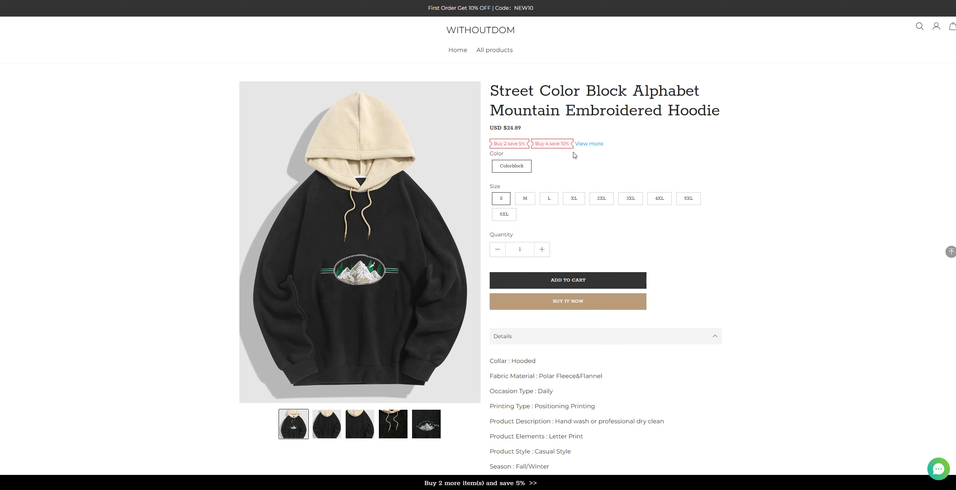
mouse_move(529, 134)
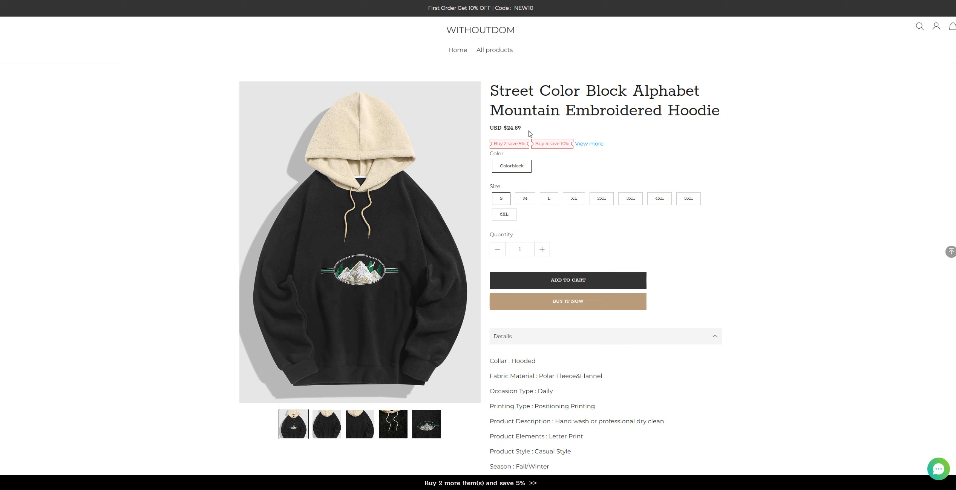
mouse_move(656, 187)
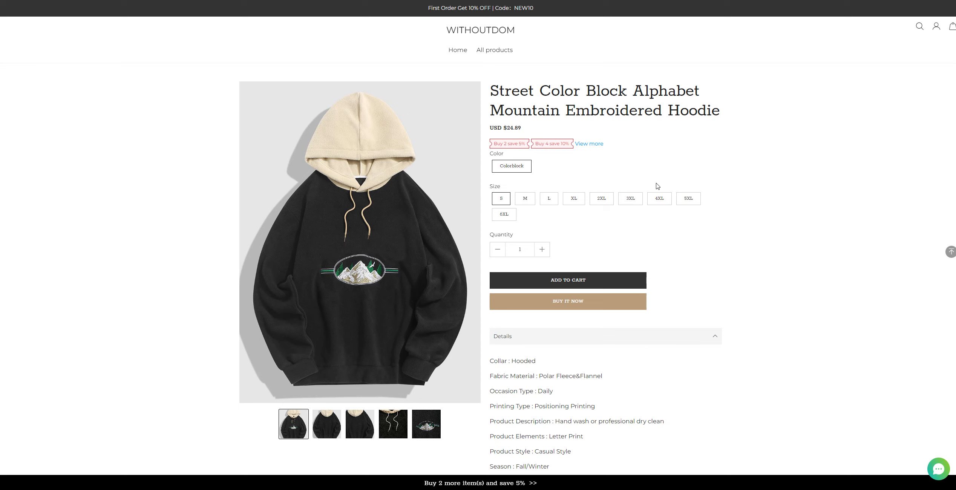
Step: Scroll through the hoodie's product details and size chart
scroll(down, 3)
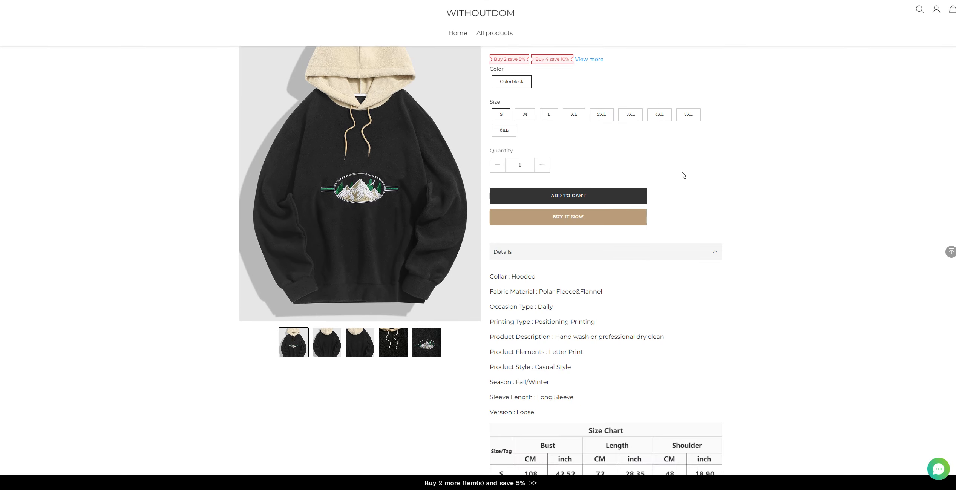
scroll(down, 3)
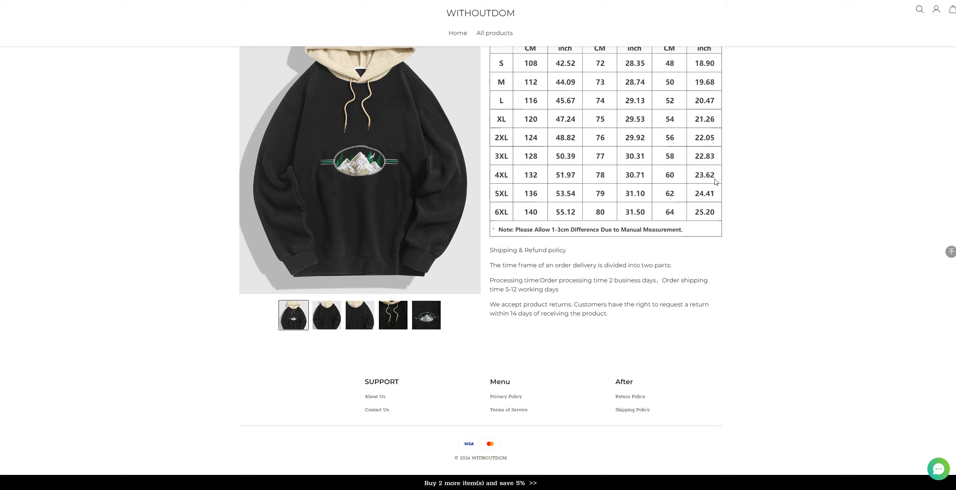
mouse_move(714, 184)
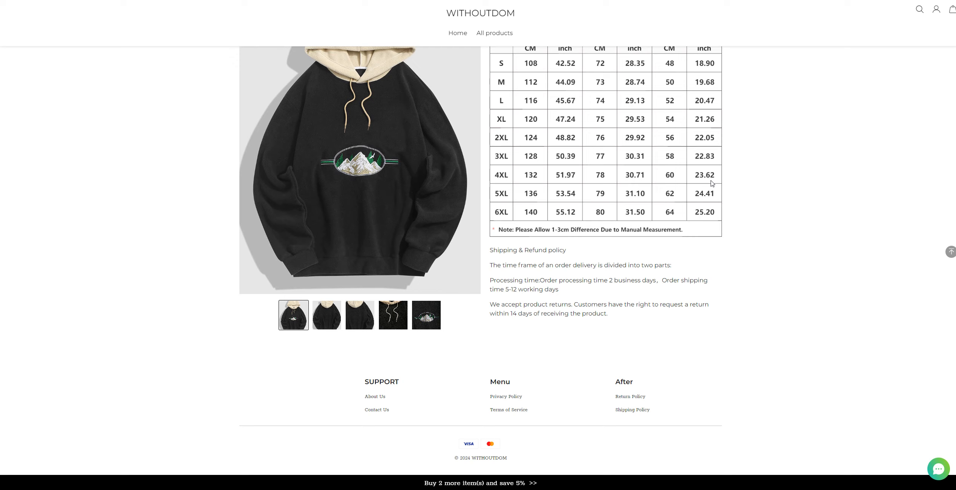
mouse_move(706, 200)
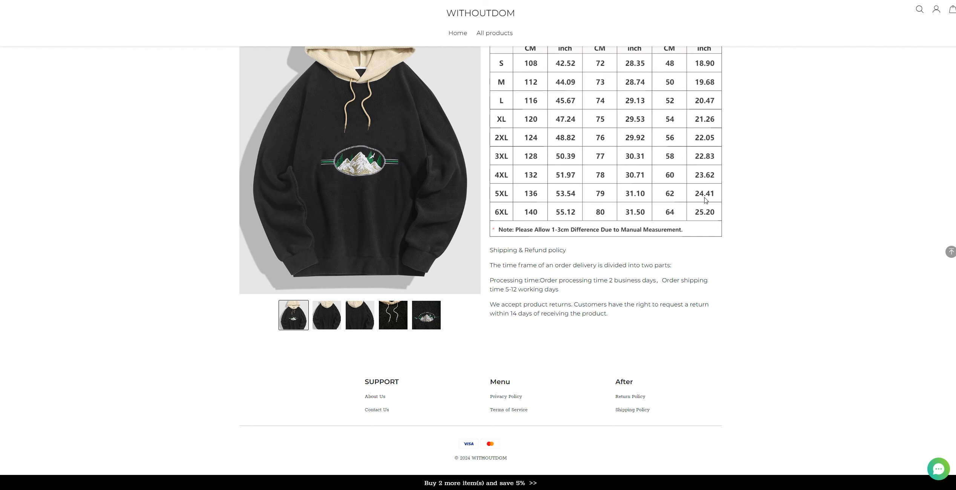
scroll(up, 3)
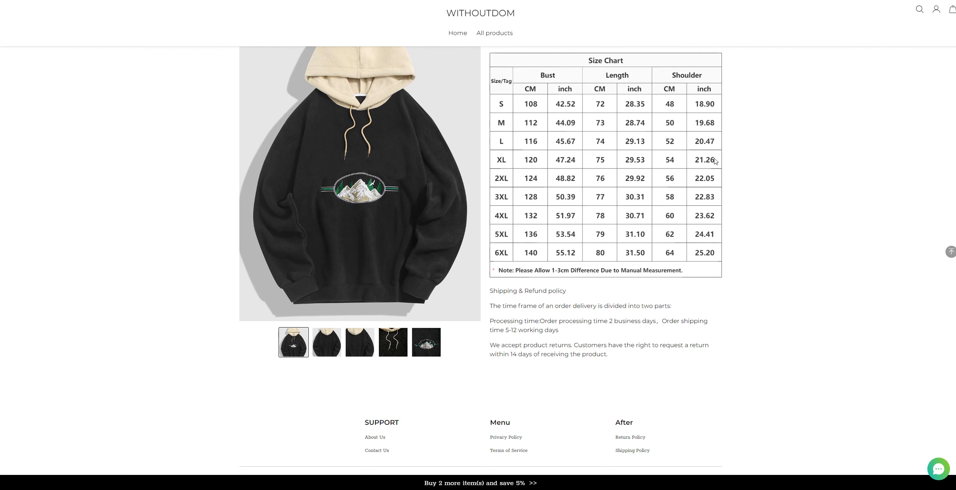
scroll(up, 3)
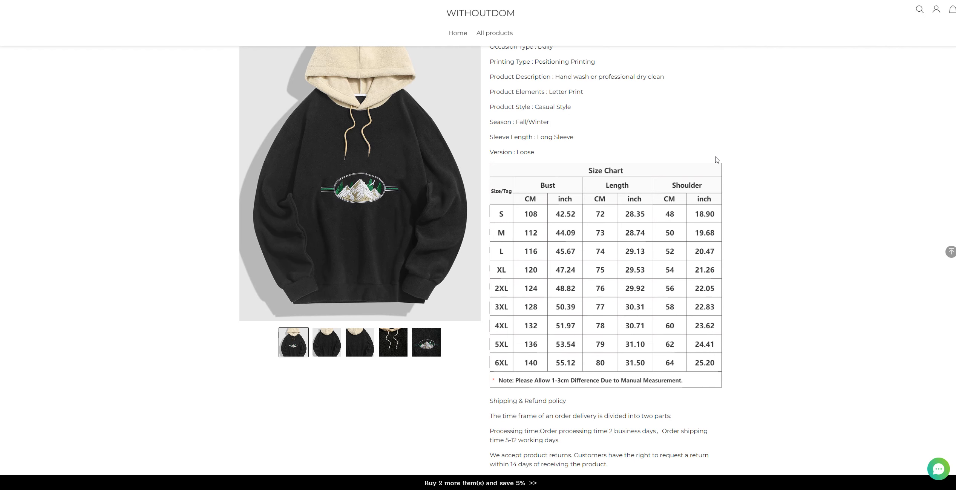
scroll(up, 3)
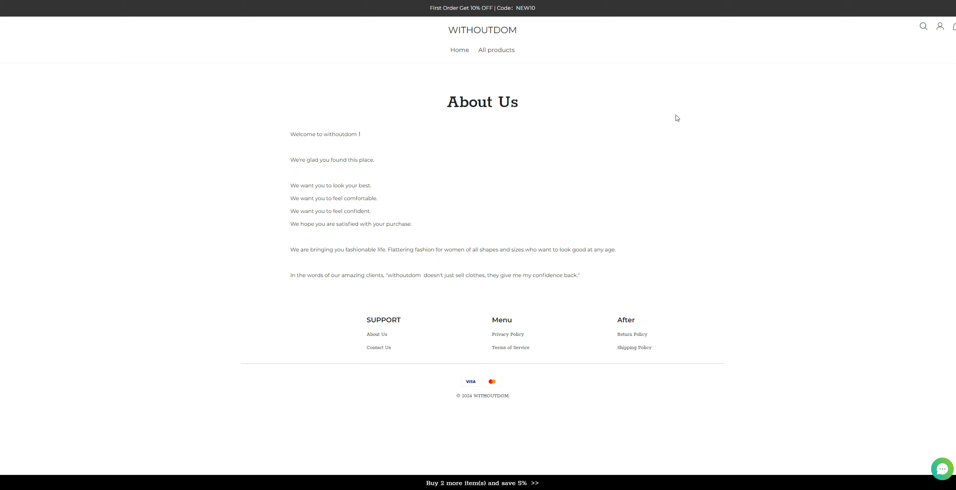
mouse_move(296, 151)
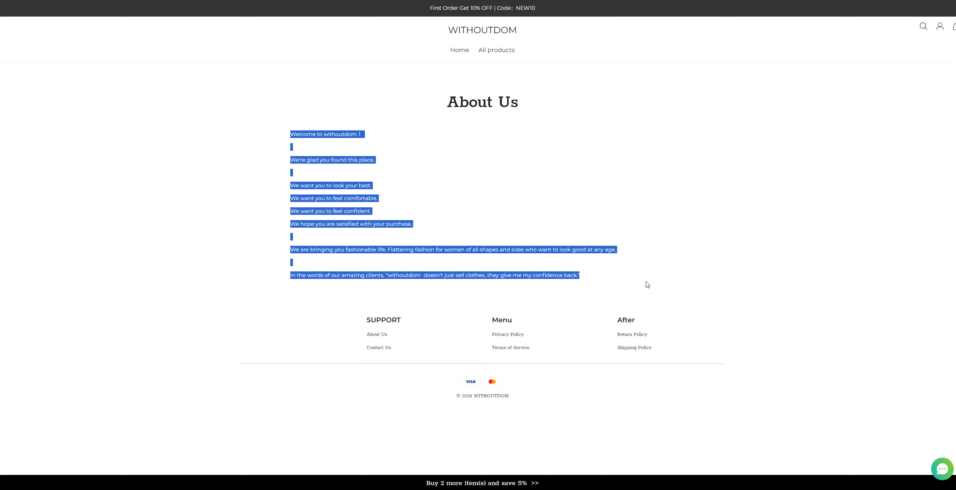
mouse_move(567, 199)
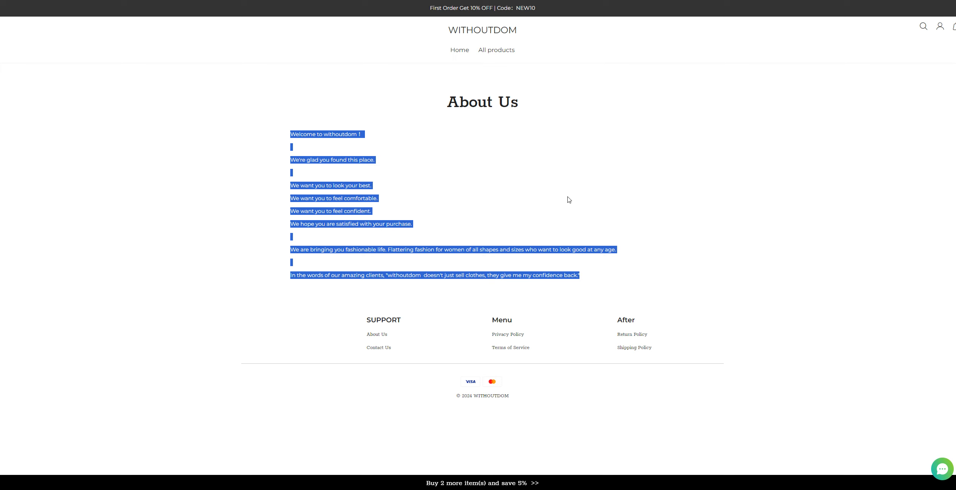
Step: Clear the text highlight on the About Us welcome message
click(567, 199)
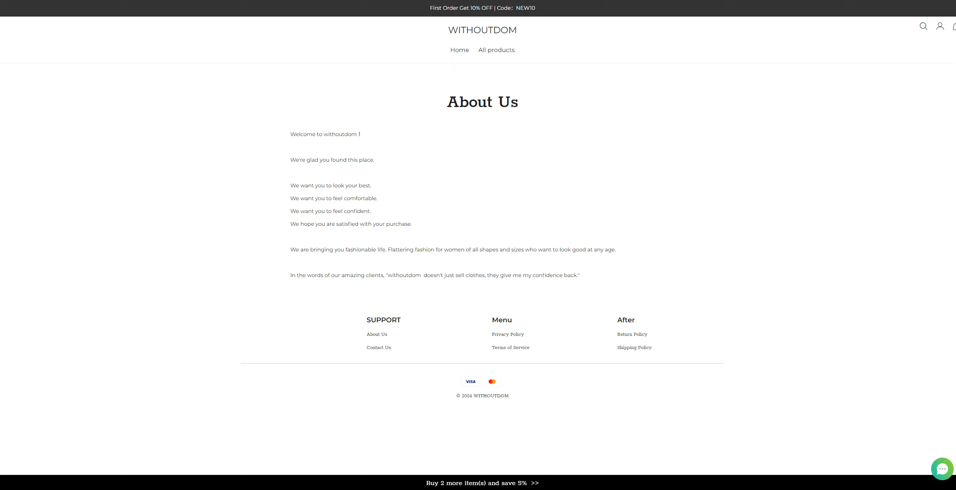
Step: On the Contact Us page, highlight the opening paragraph and the help-center e-mail address
click(379, 348)
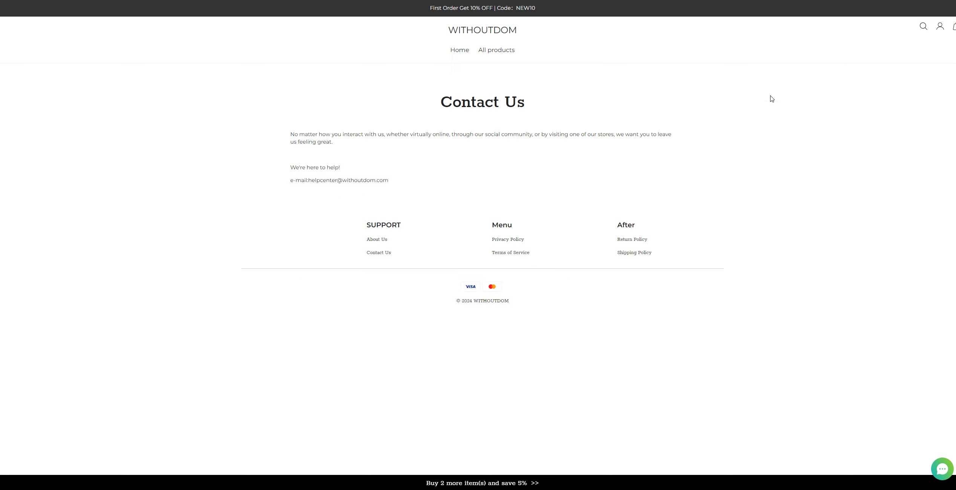
drag(291, 134, 332, 141)
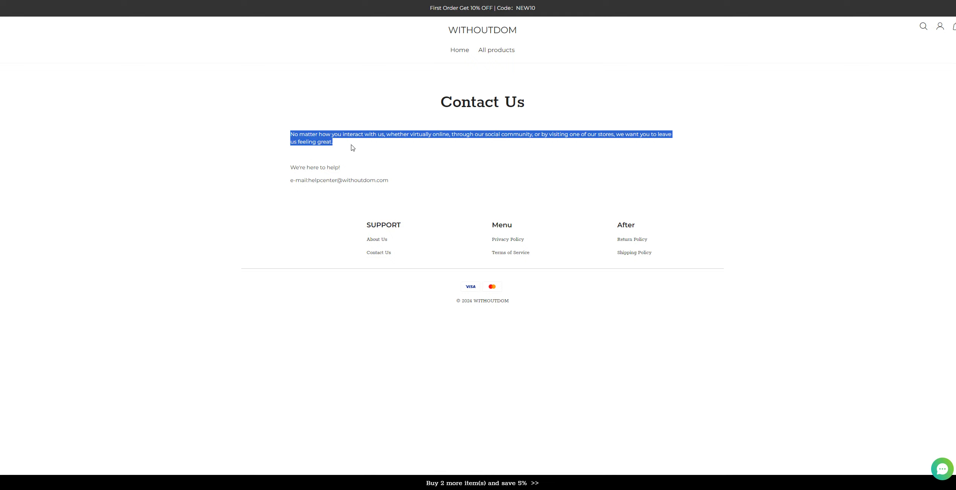
click(309, 182)
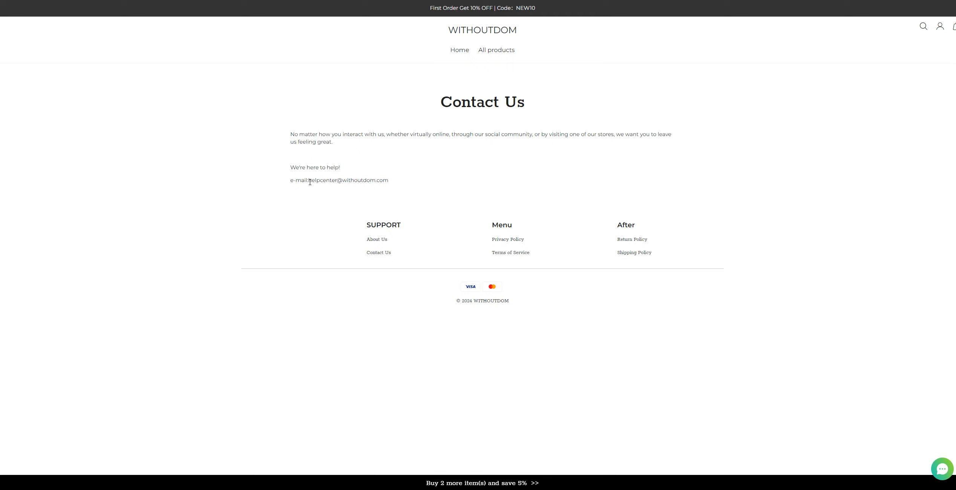
double_click(348, 180)
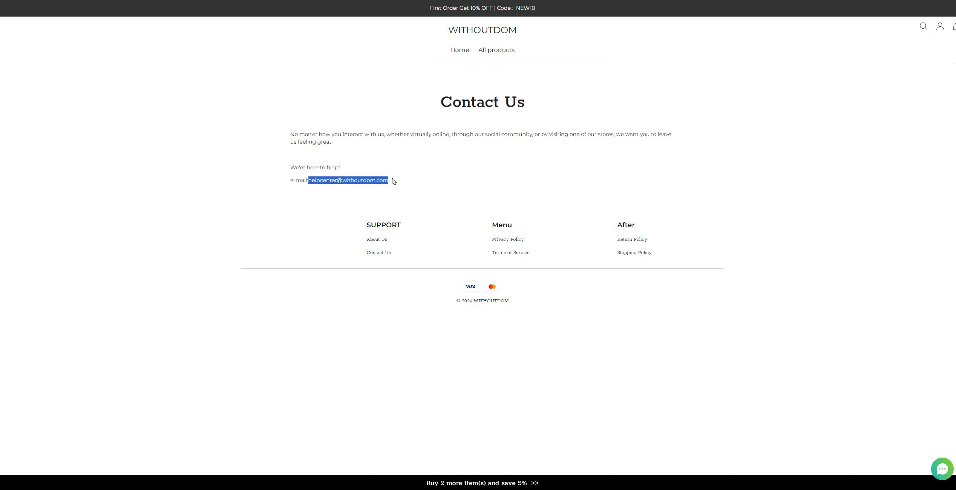
mouse_move(390, 181)
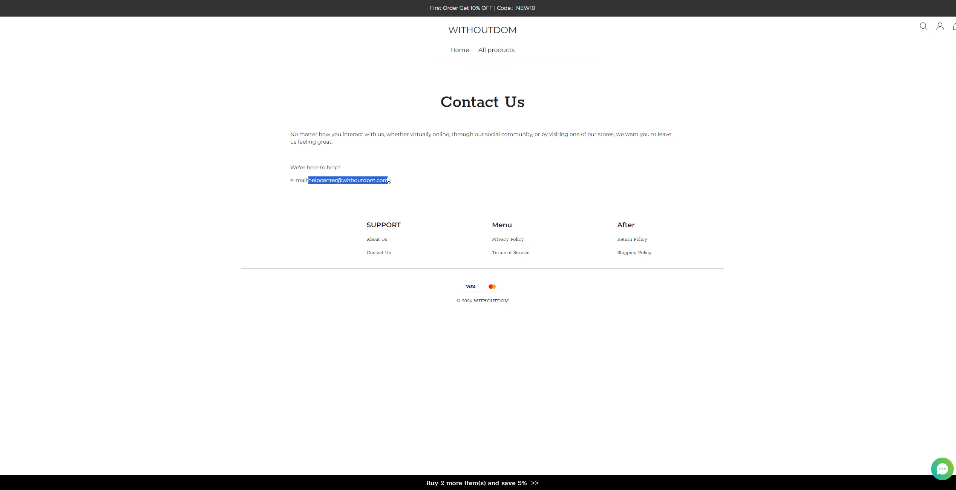
mouse_move(392, 183)
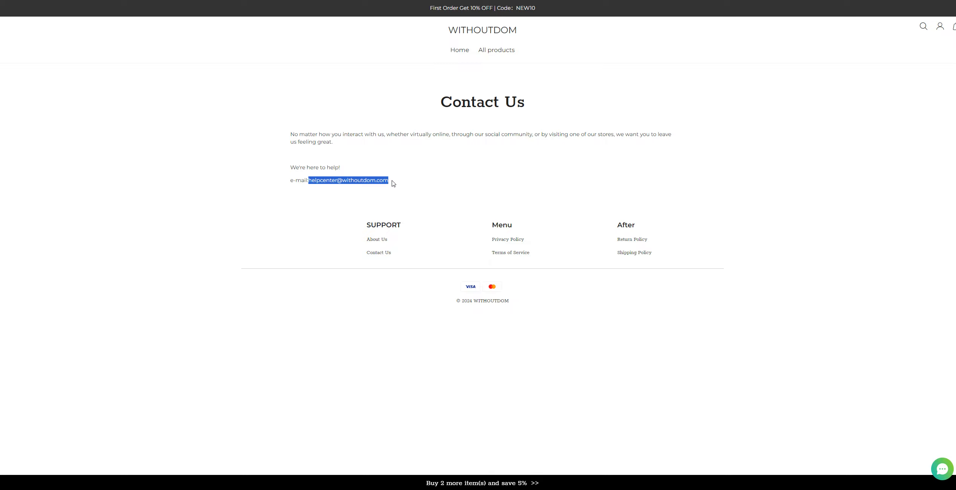
click(399, 184)
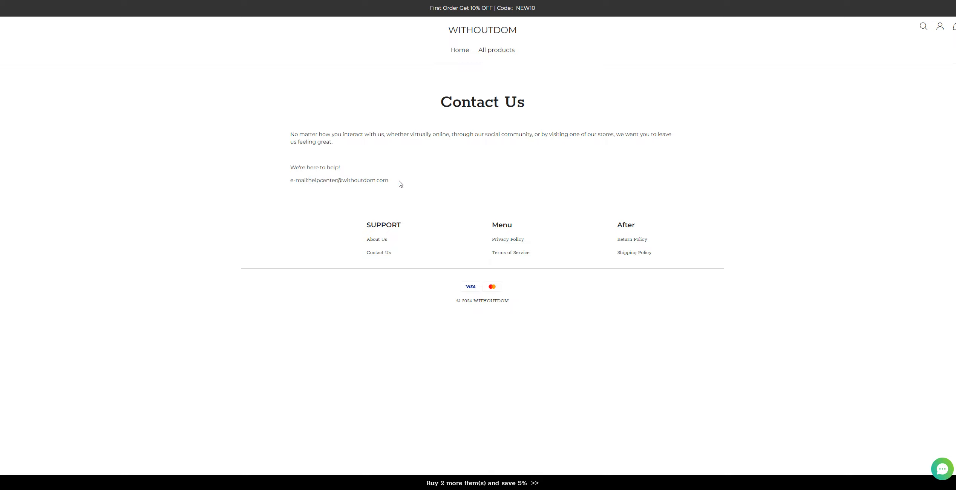